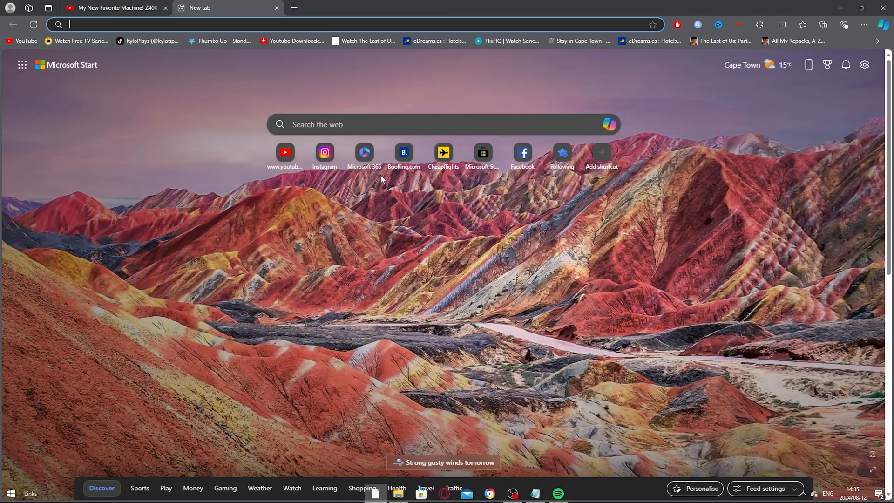
Search the web for 'steam' from a new Edge tab
{"action": "type", "text": "steam"}
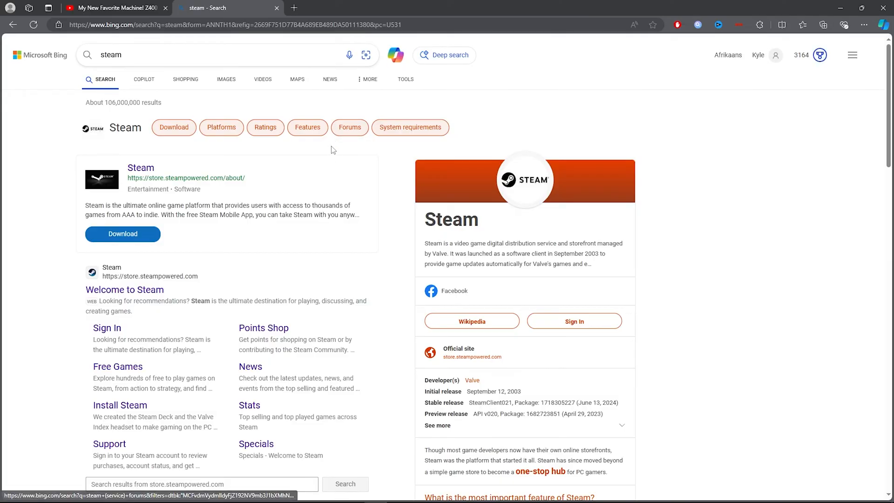
{"action": "scroll", "scroll_direction": "down", "scroll_amount": 3}
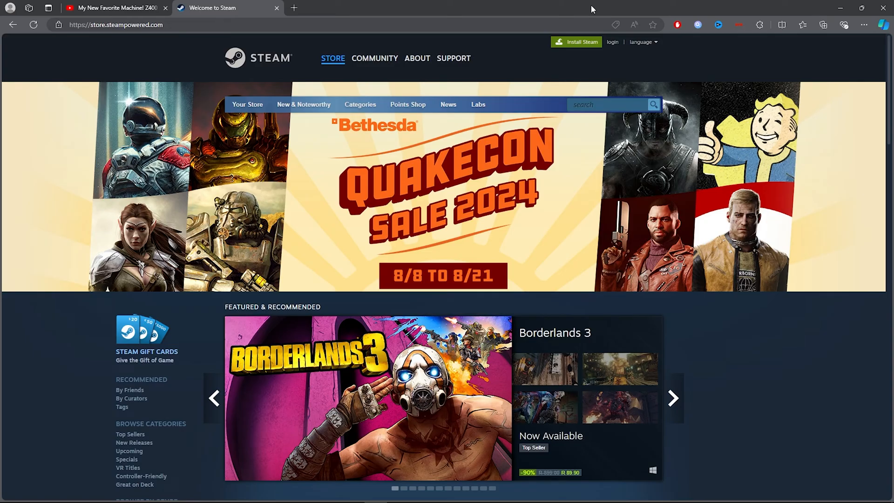
{"action": "mouse_move", "coordinate": [425, 268]}
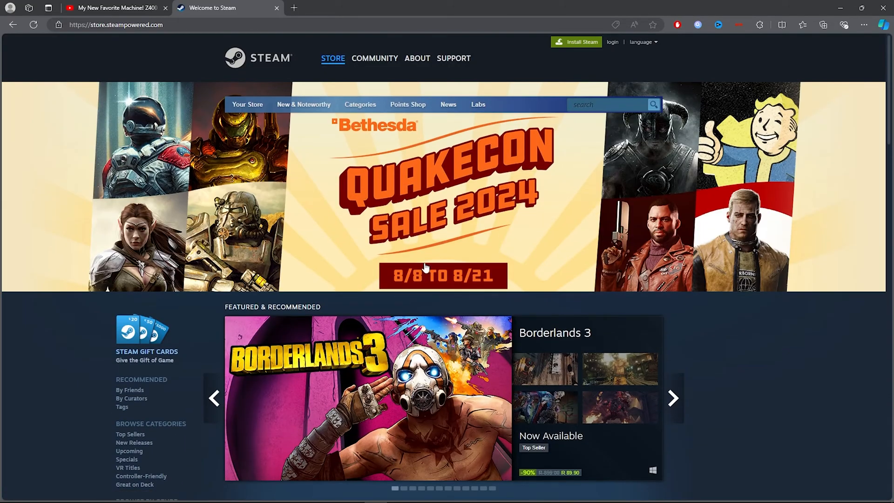
Go to the About Steam page and download the Windows installer
{"action": "left_click", "coordinate": [416, 59]}
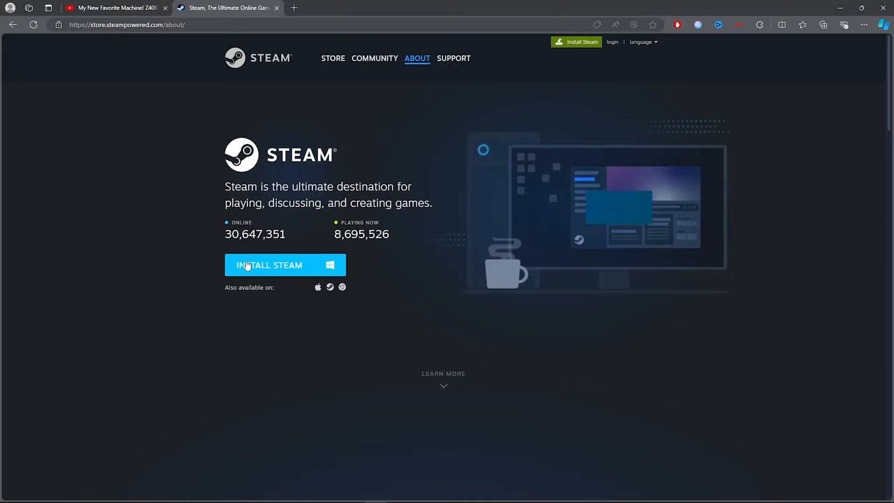
{"action": "left_click", "coordinate": [822, 25]}
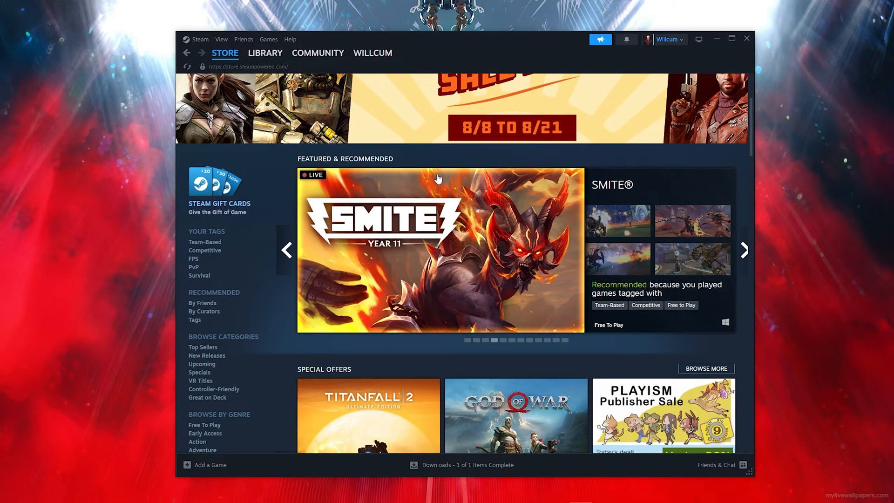
Search the store for 'microsoft flight simulator' and open the 40th Anniversary page
{"action": "scroll", "scroll_direction": "down", "scroll_amount": 3}
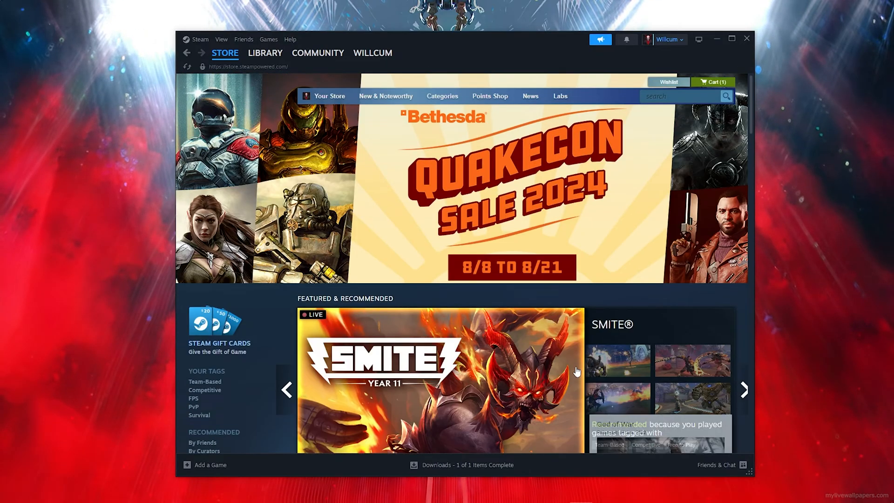
{"action": "type", "text": "microsoft flight simulator"}
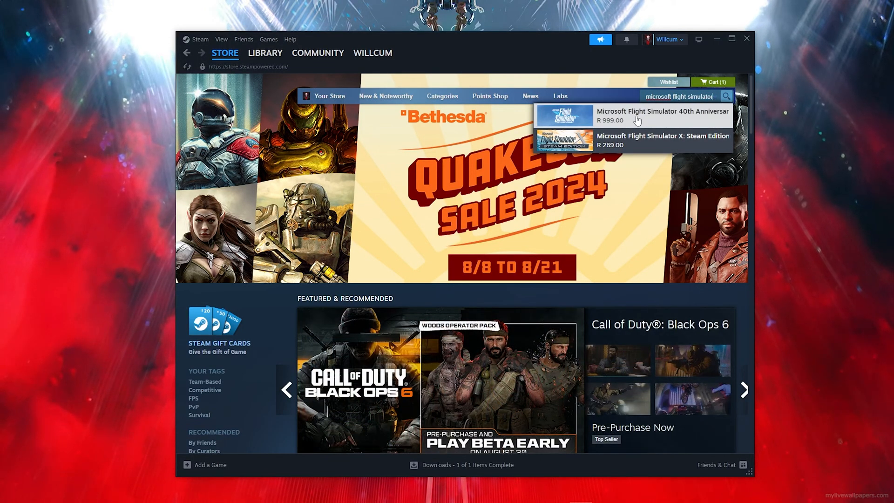
{"action": "left_click", "coordinate": [661, 114]}
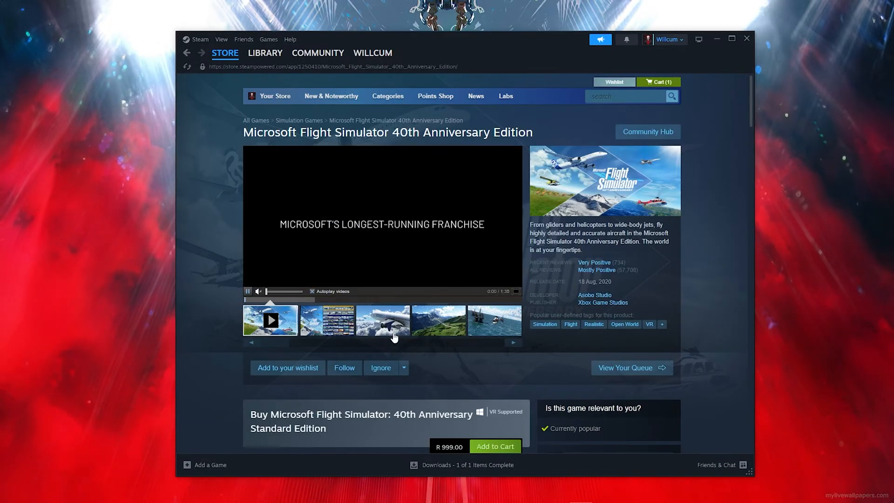
Add the Standard Edition (R 999.00) to the cart
{"action": "scroll", "scroll_direction": "down", "scroll_amount": 3}
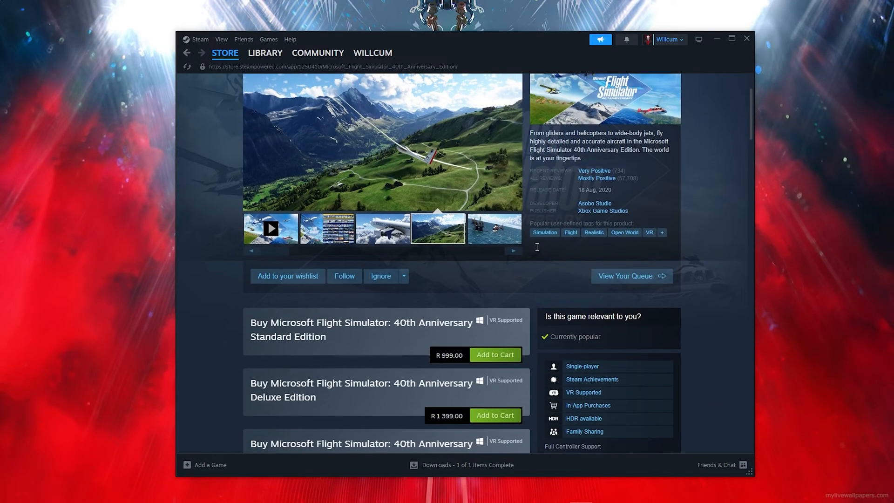
{"action": "scroll", "scroll_direction": "down", "scroll_amount": 3}
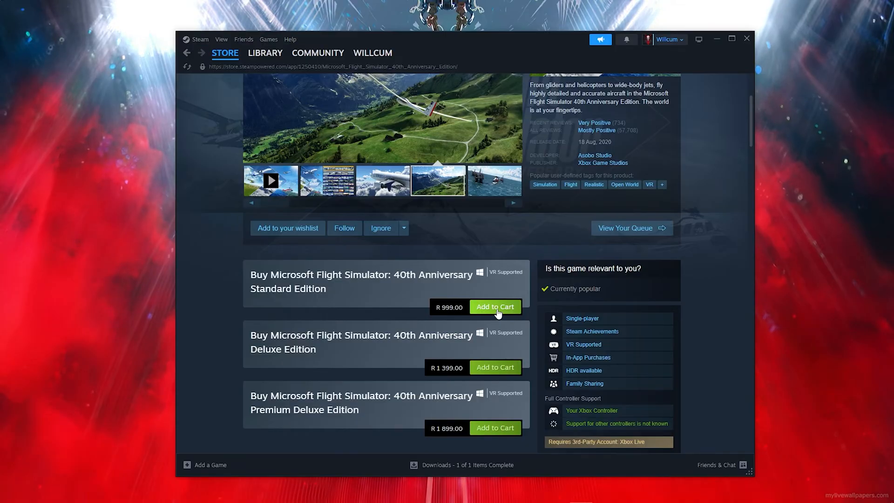
{"action": "left_click", "coordinate": [494, 307]}
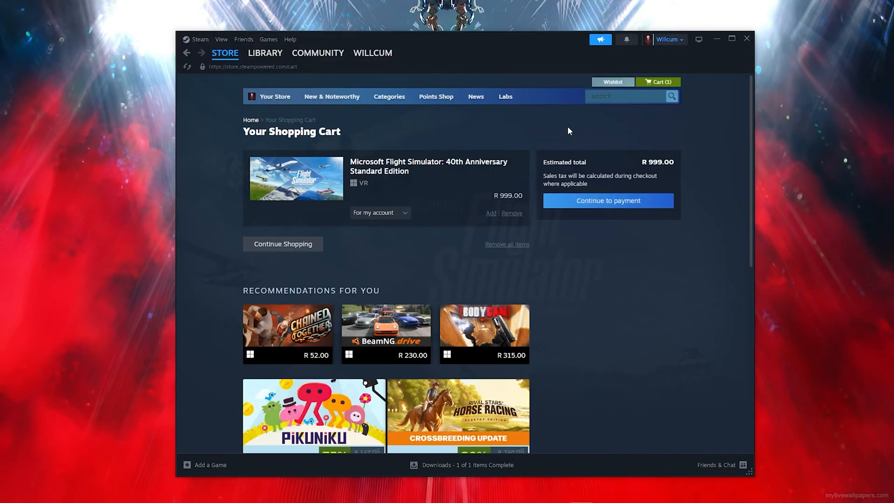
{"action": "mouse_move", "coordinate": [608, 204]}
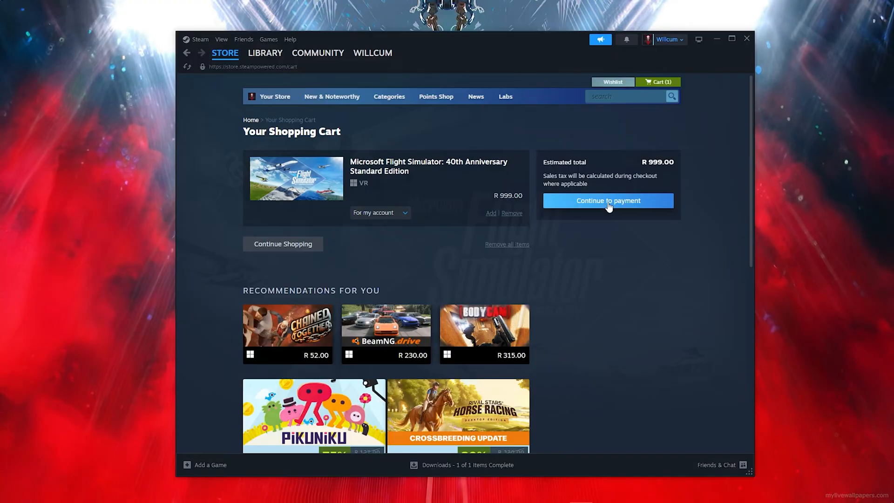
Continue to payment and accept the Steam Subscriber Agreement
{"action": "left_click", "coordinate": [607, 200]}
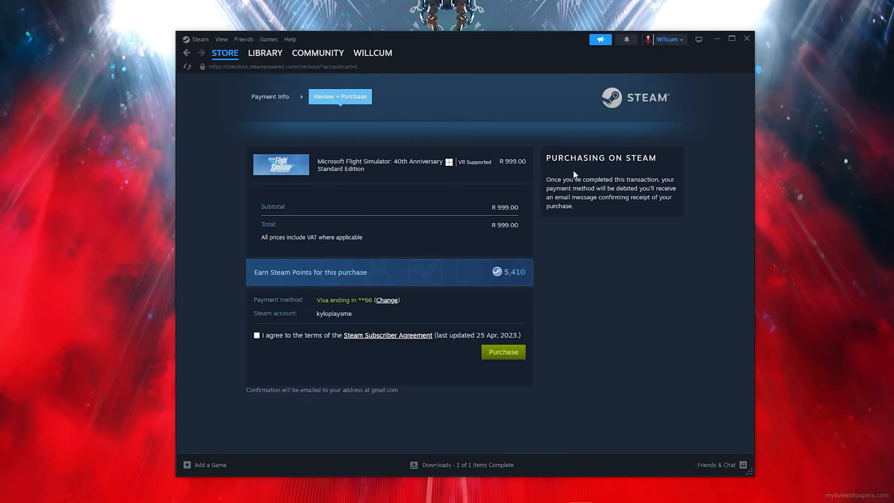
{"action": "mouse_move", "coordinate": [573, 154]}
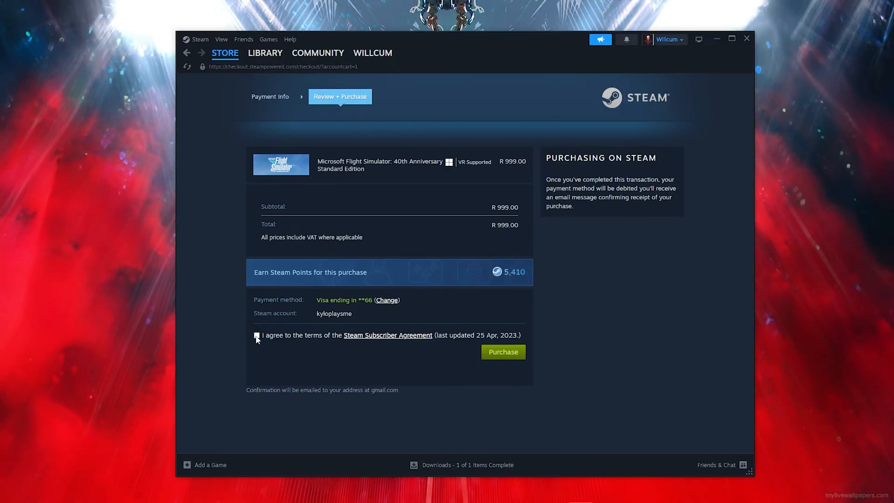
{"action": "left_click", "coordinate": [255, 336]}
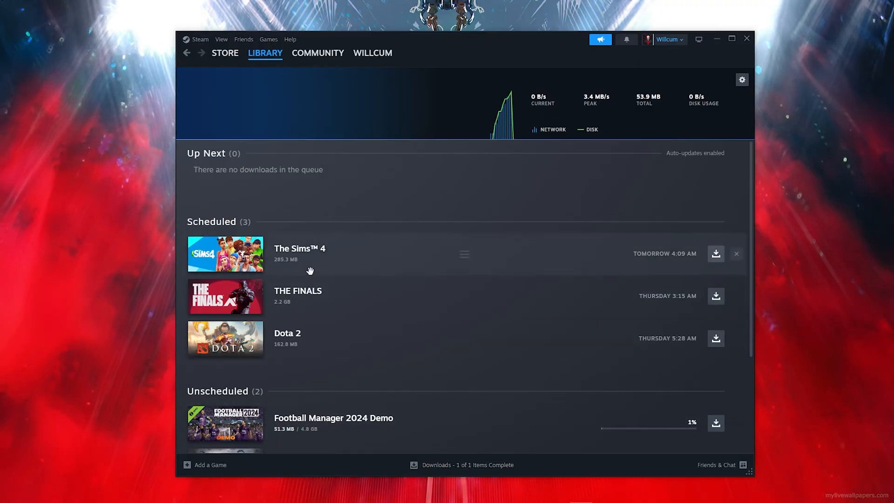
View the Library home, then return to the store's Featured page
{"action": "left_click", "coordinate": [264, 53]}
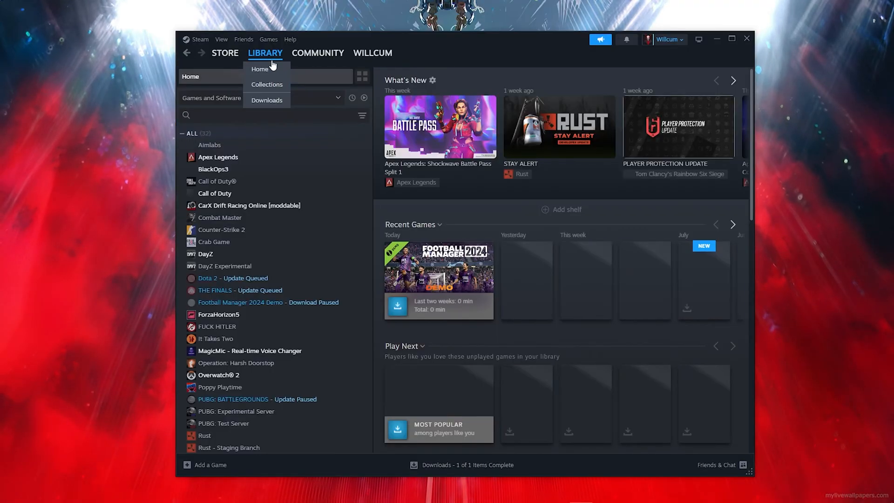
{"action": "left_click", "coordinate": [224, 53]}
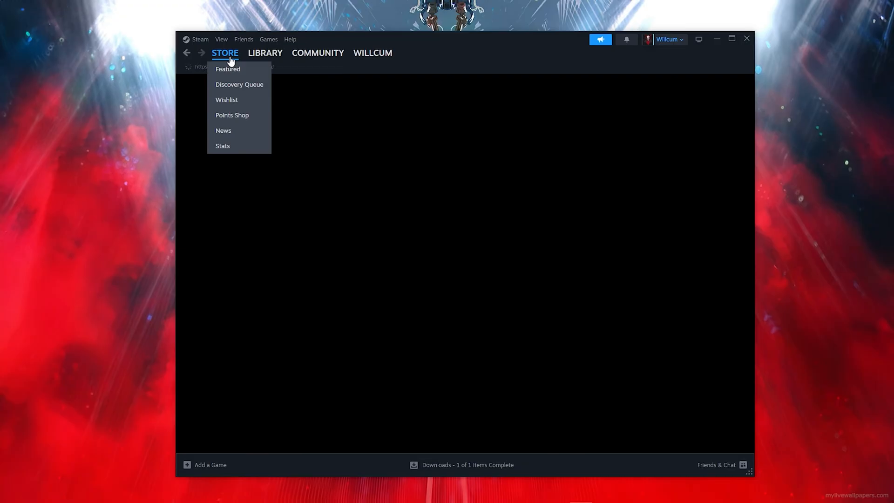
{"action": "left_click", "coordinate": [227, 69]}
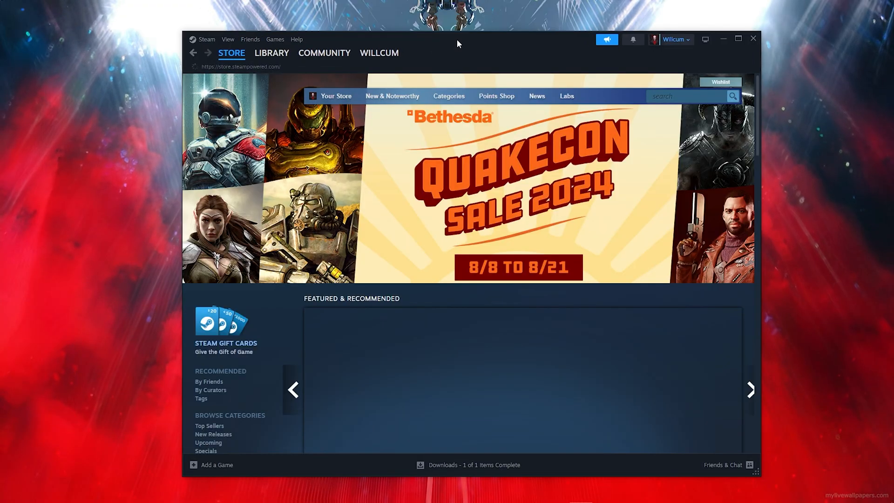